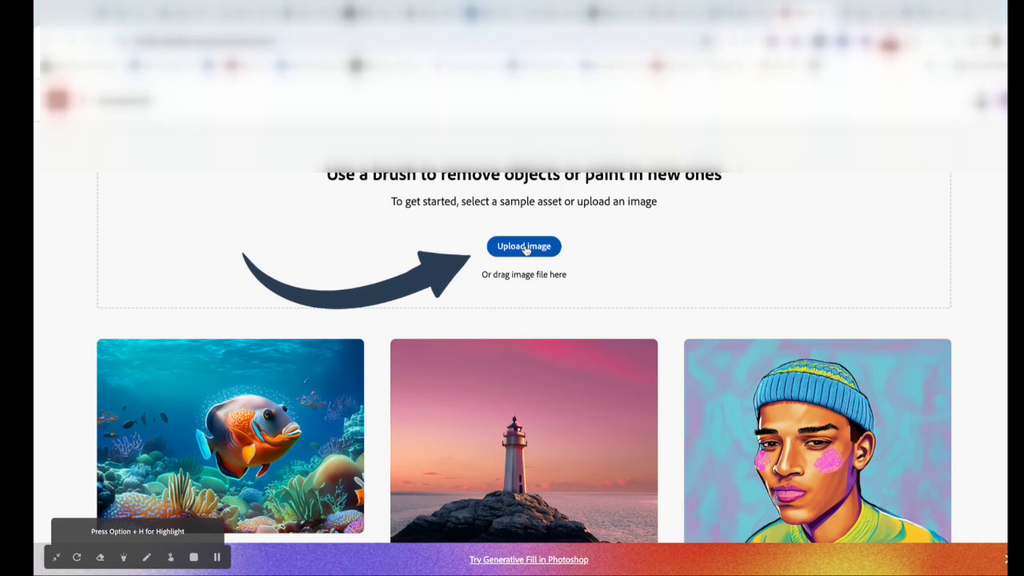
- Upload the photo of the girl holding the plush husky for Generative Fill
click(524, 245)
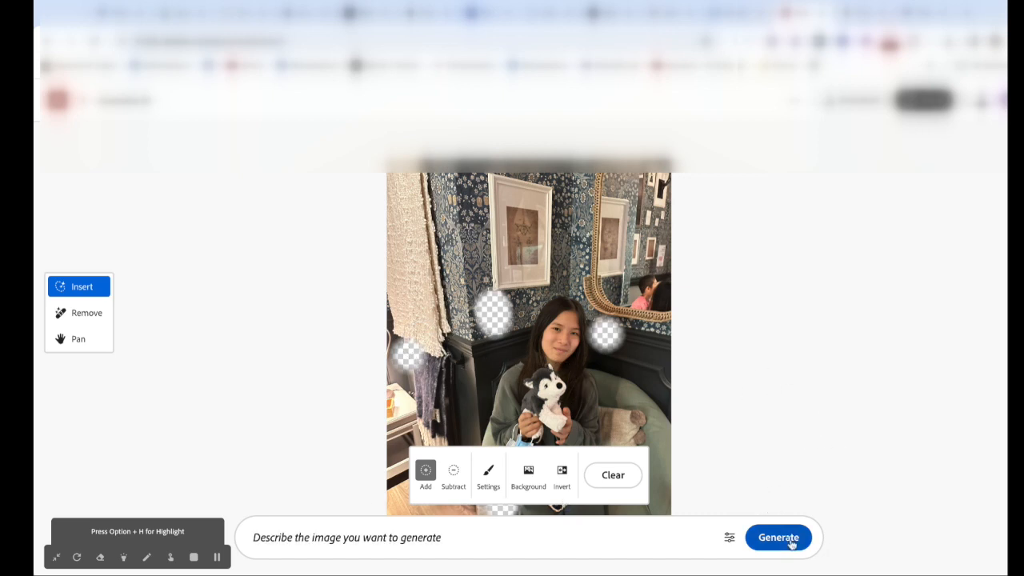
- Generate fills for the three brushed price-tag spots and keep the chosen variation
click(777, 536)
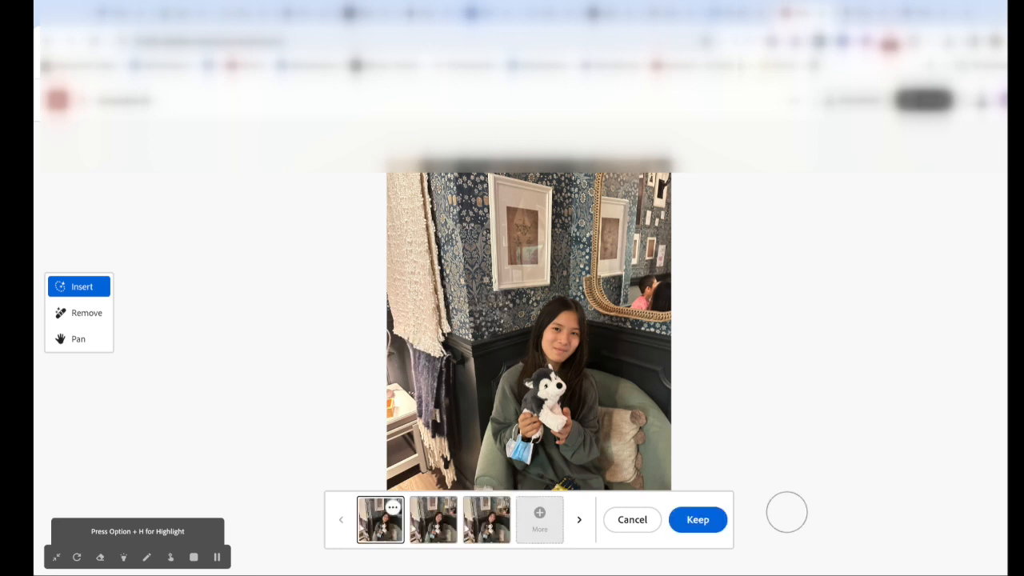
click(632, 519)
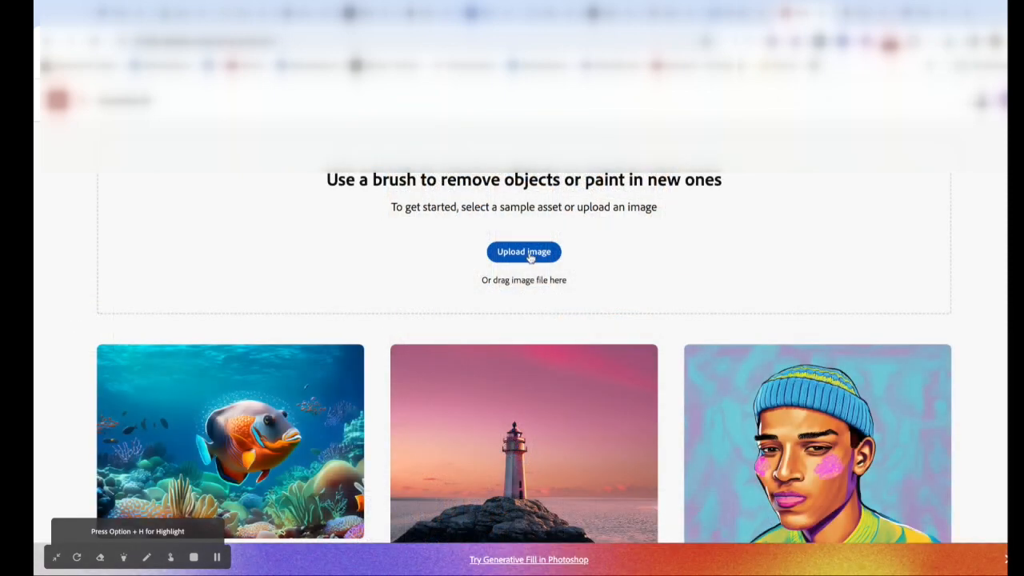
- Upload the bookshelf photo and enter the prompt 'fill the background with something similar'
click(524, 251)
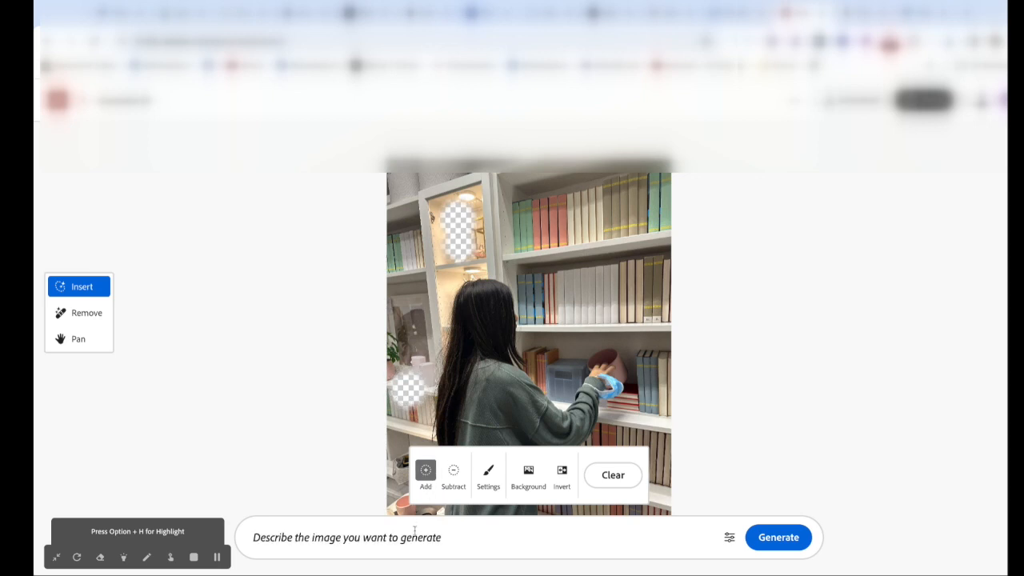
text(fill)
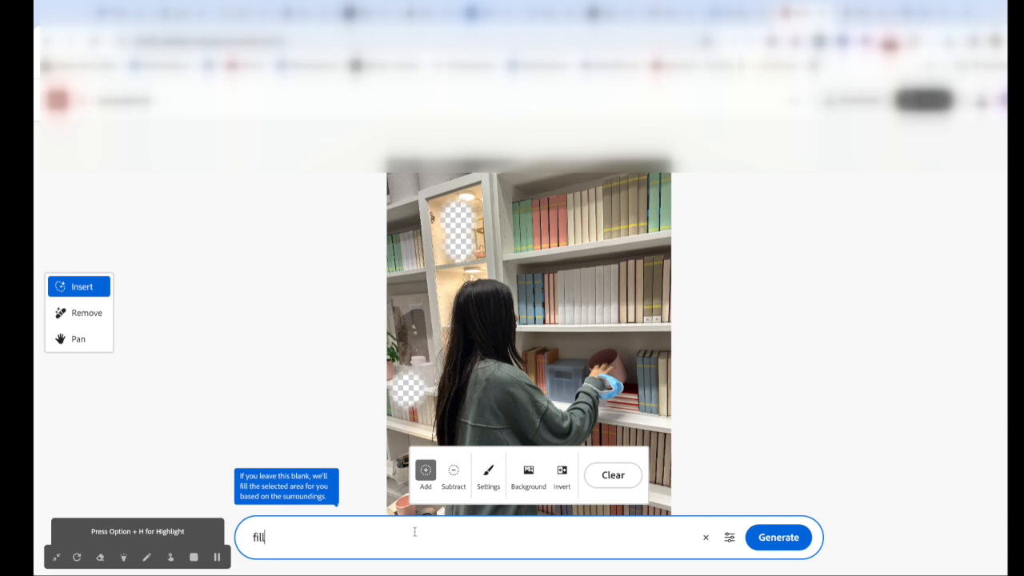
text(the ba)
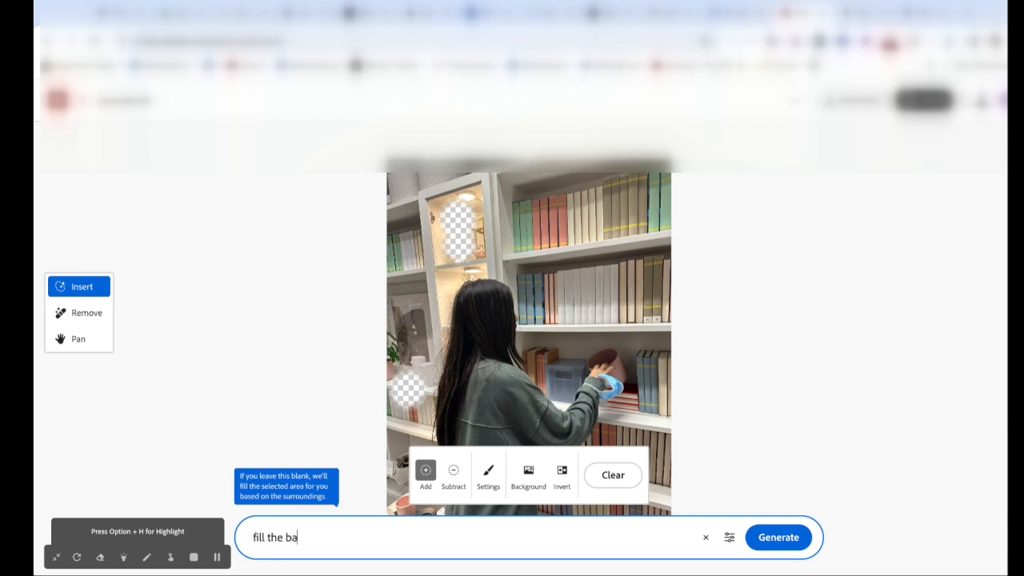
text(ckground with som)
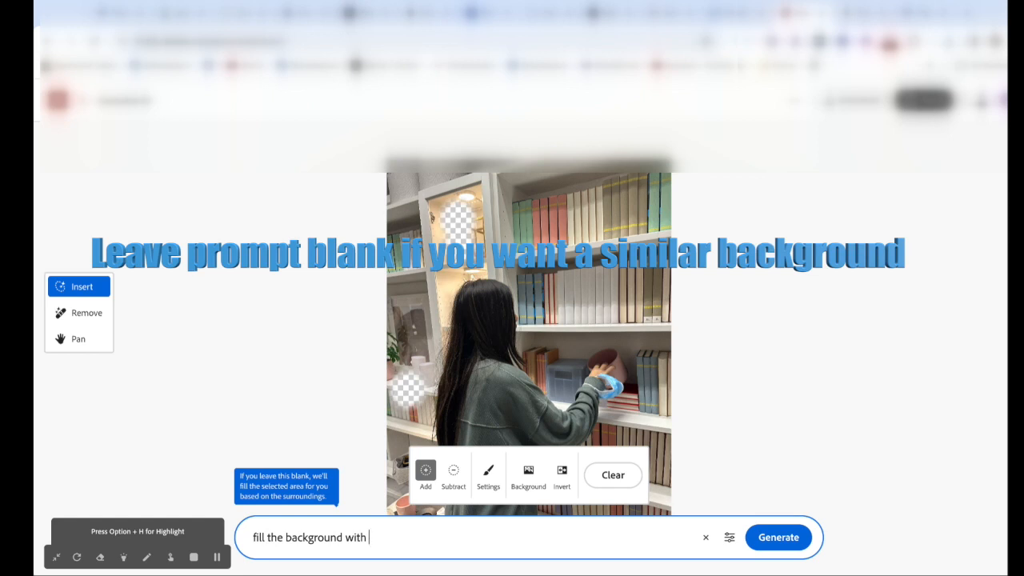
text(something similar)
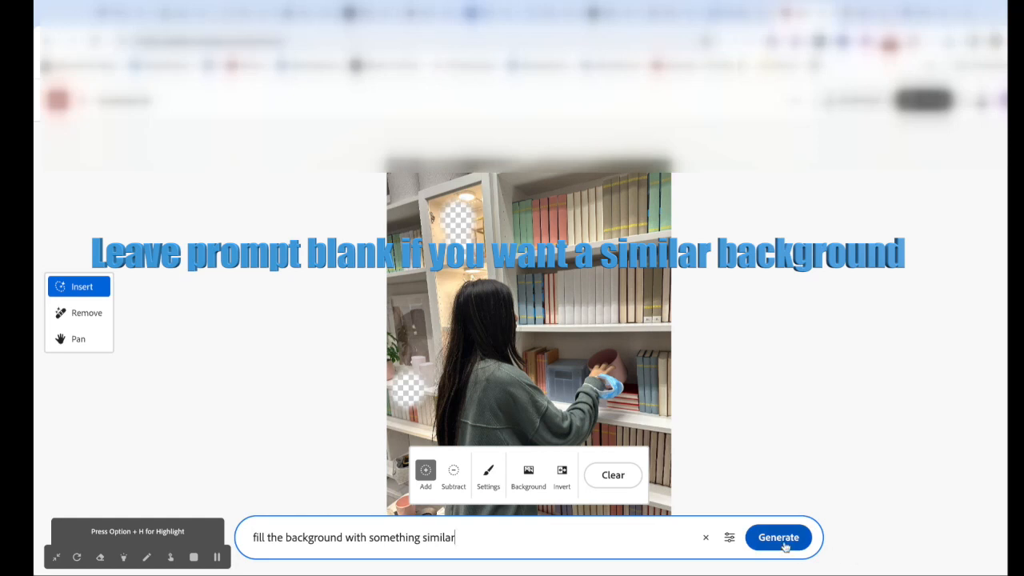
- Generate fills for the two brushed spots on the bookshelf photo
click(777, 537)
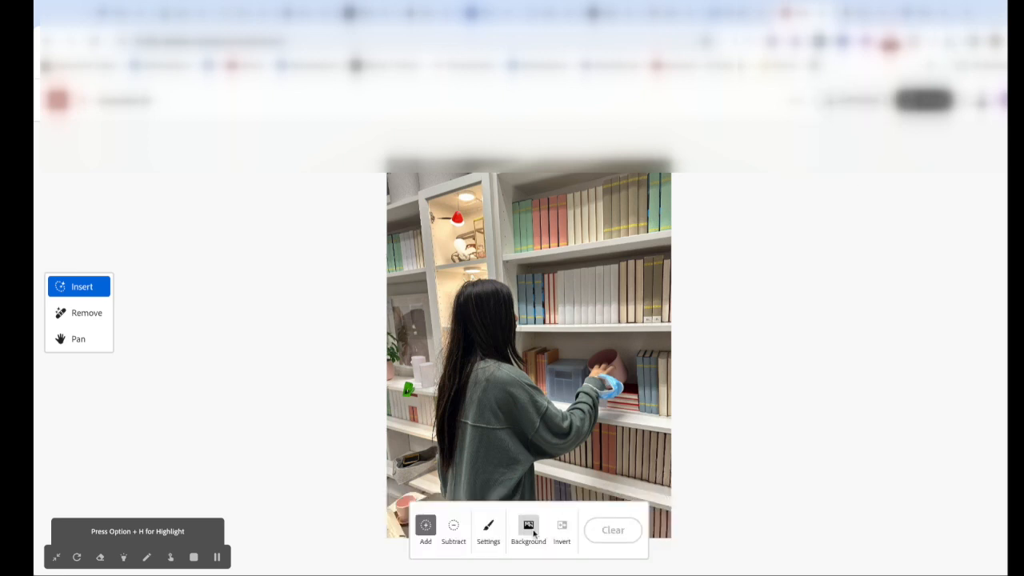
- Mask out the background behind the girl and enter the prompt 'generate a beach background'
click(528, 530)
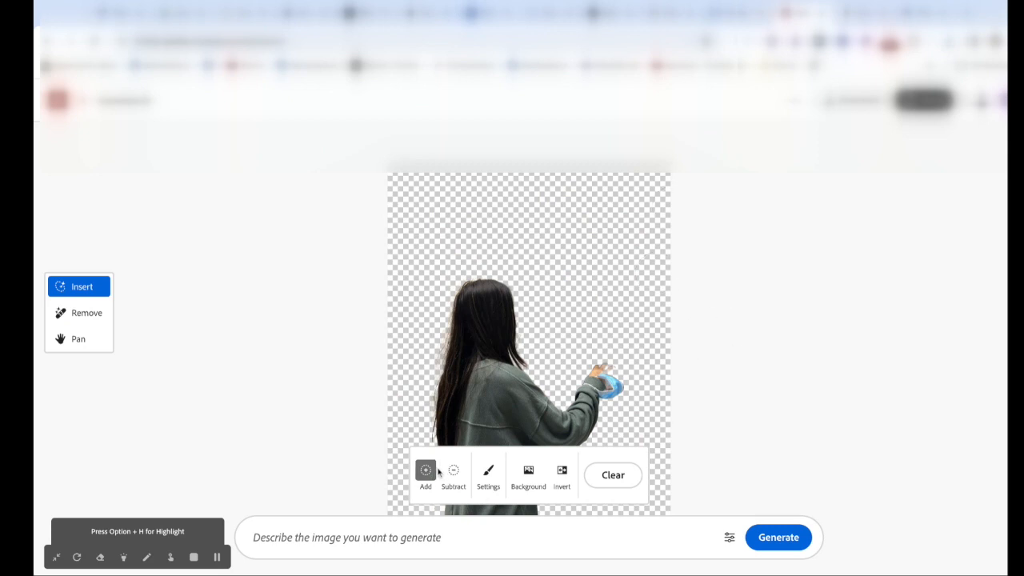
click(480, 537)
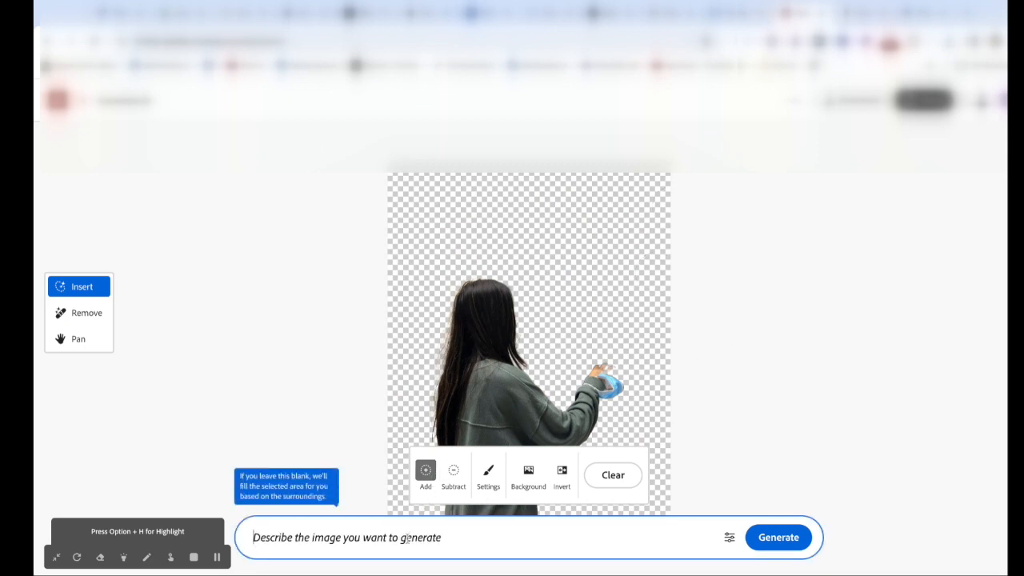
text(gene)
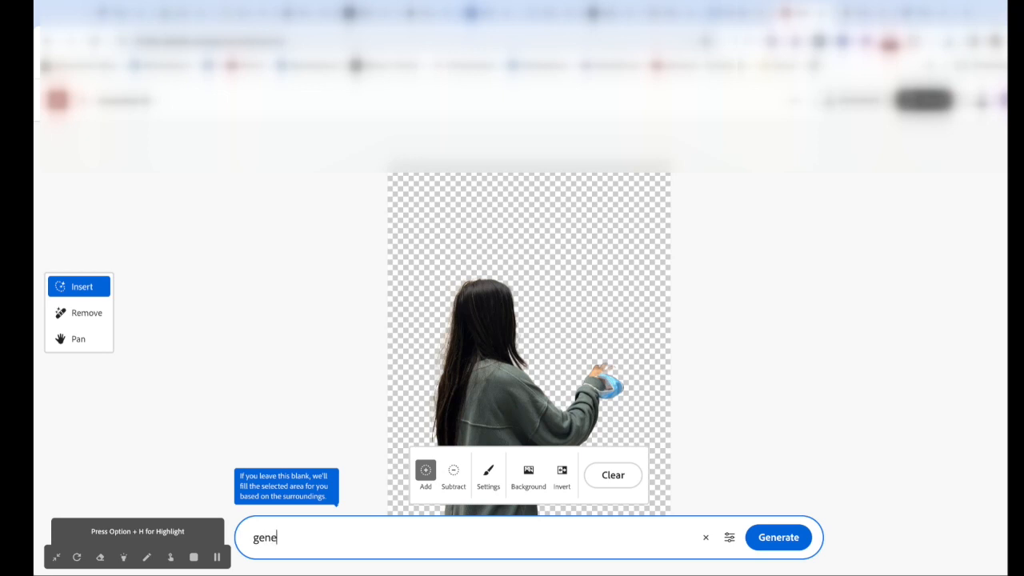
text(rate)
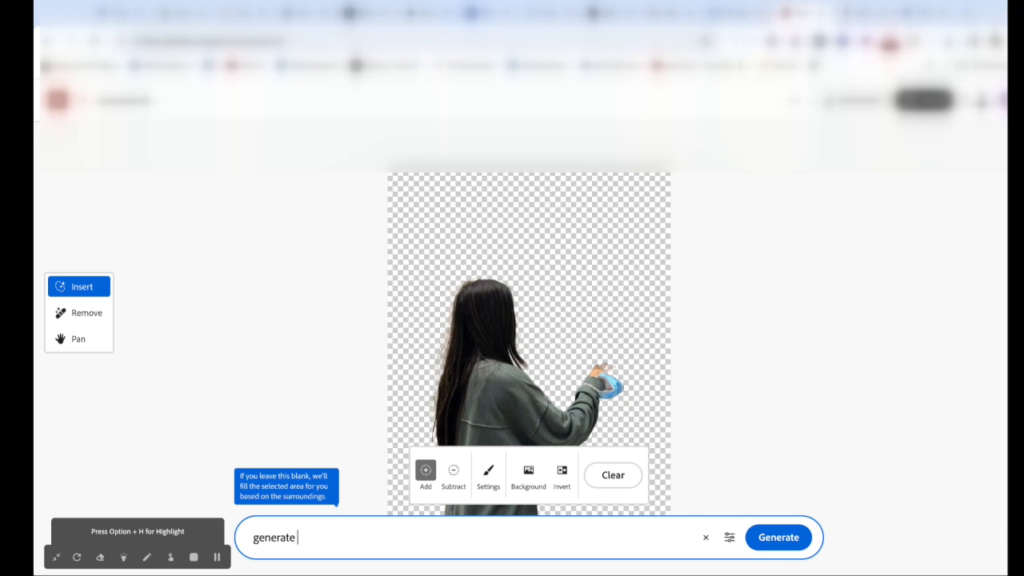
text(se)
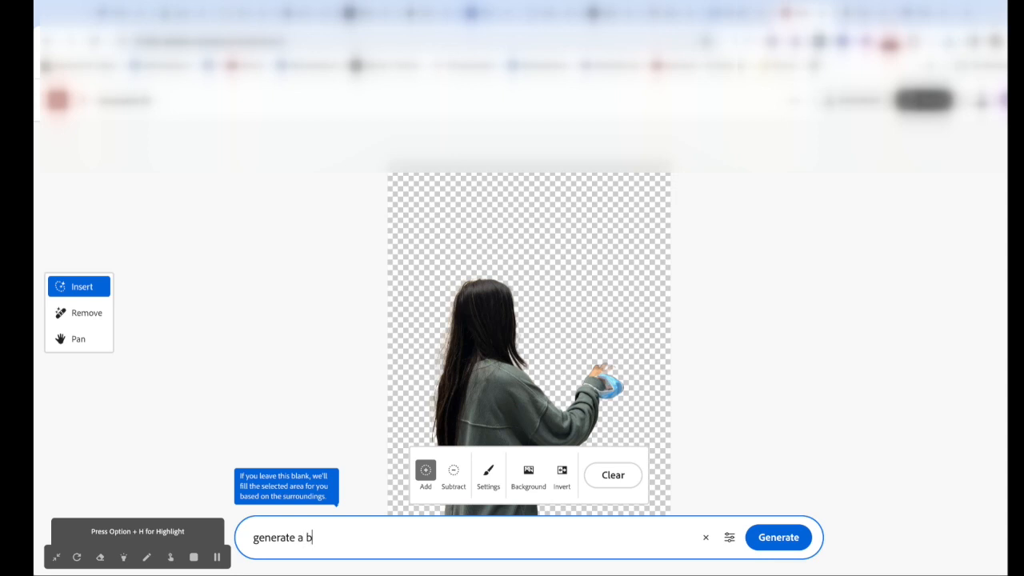
text(each bac)
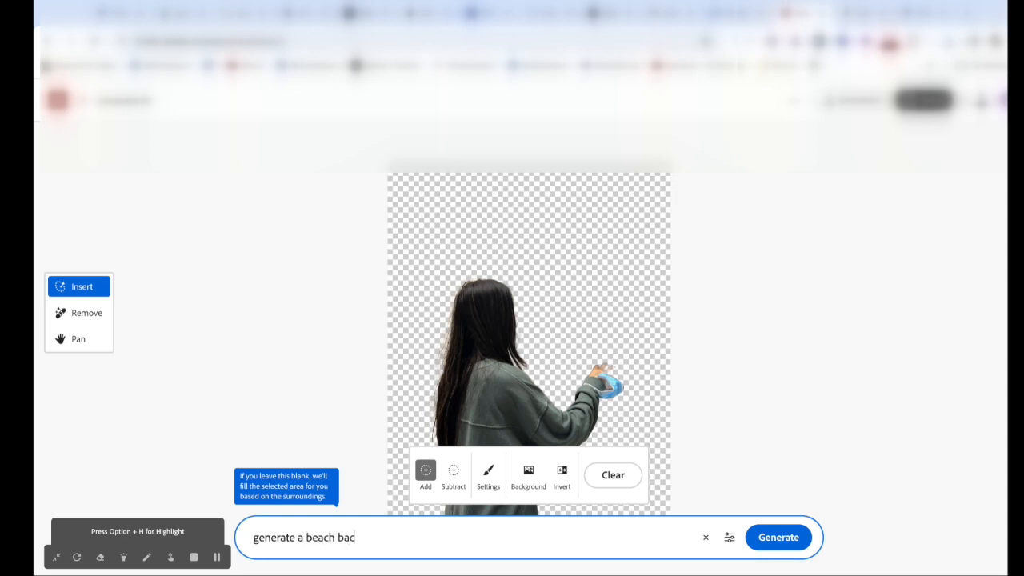
text(kground)
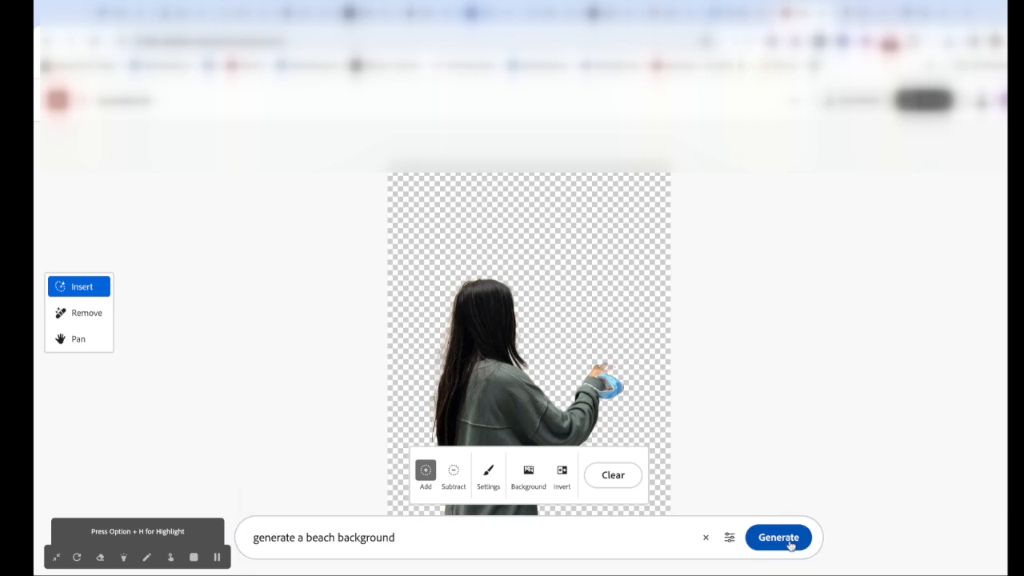
- Generate the beach scene behind the girl and review the variations
click(778, 537)
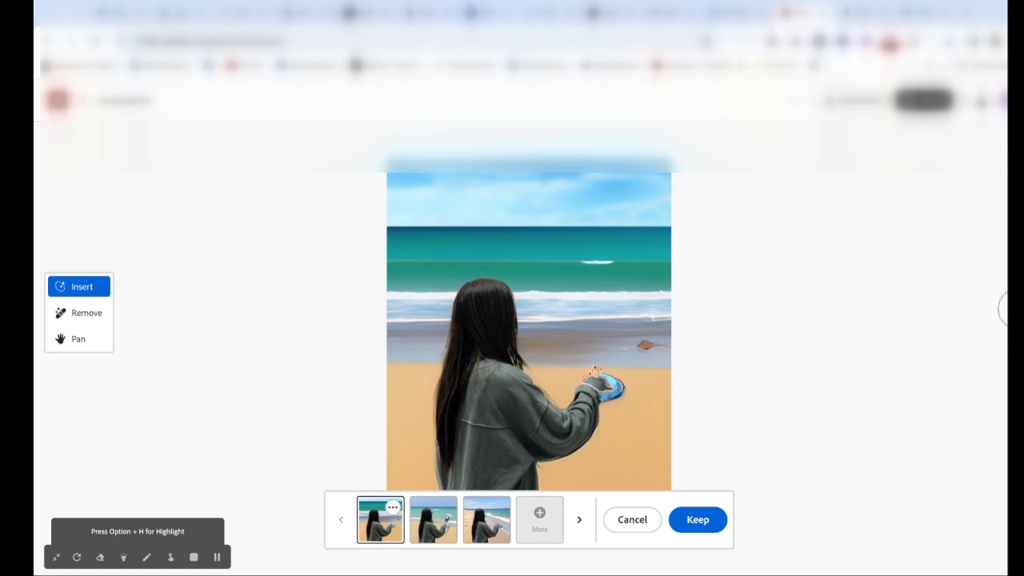
mouse_move(628, 350)
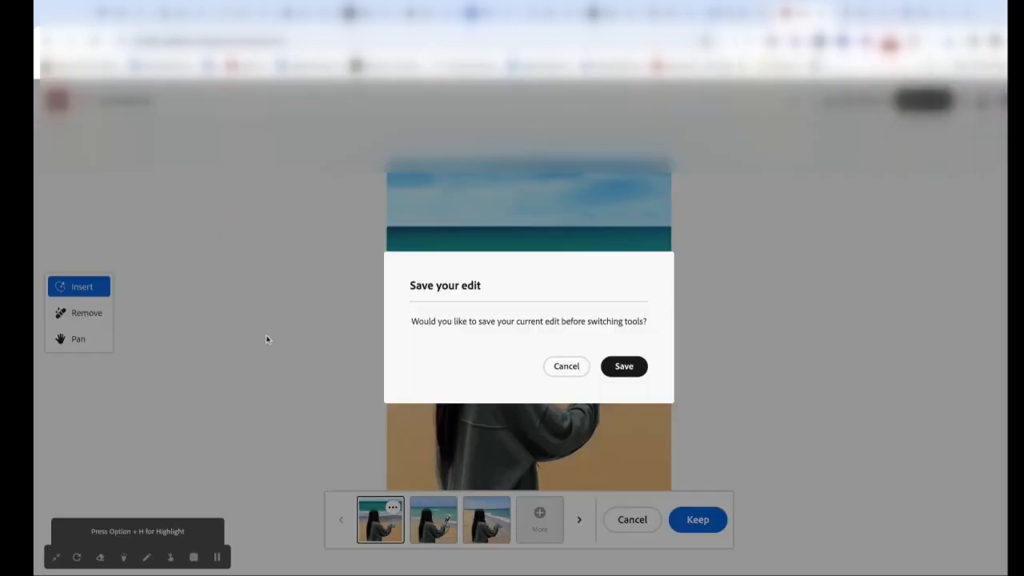
- Save the beach edit and brush over the girl's hand area with the Insert brush
click(623, 365)
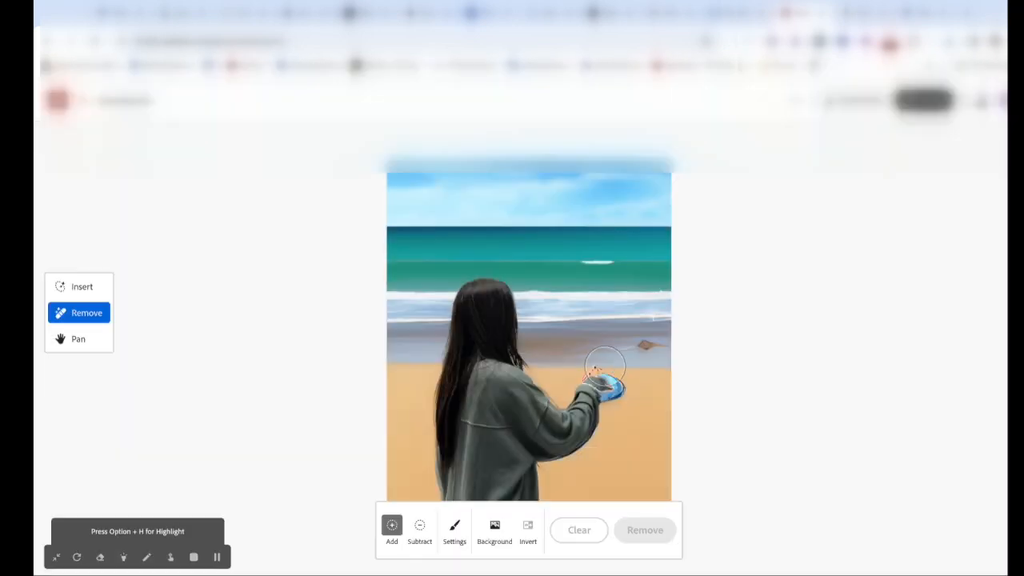
click(604, 376)
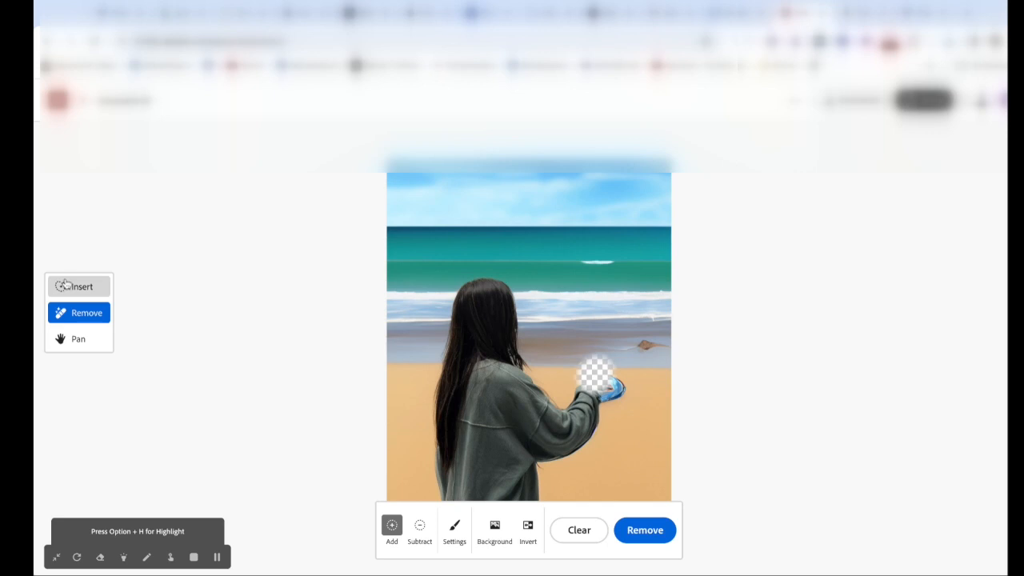
click(79, 286)
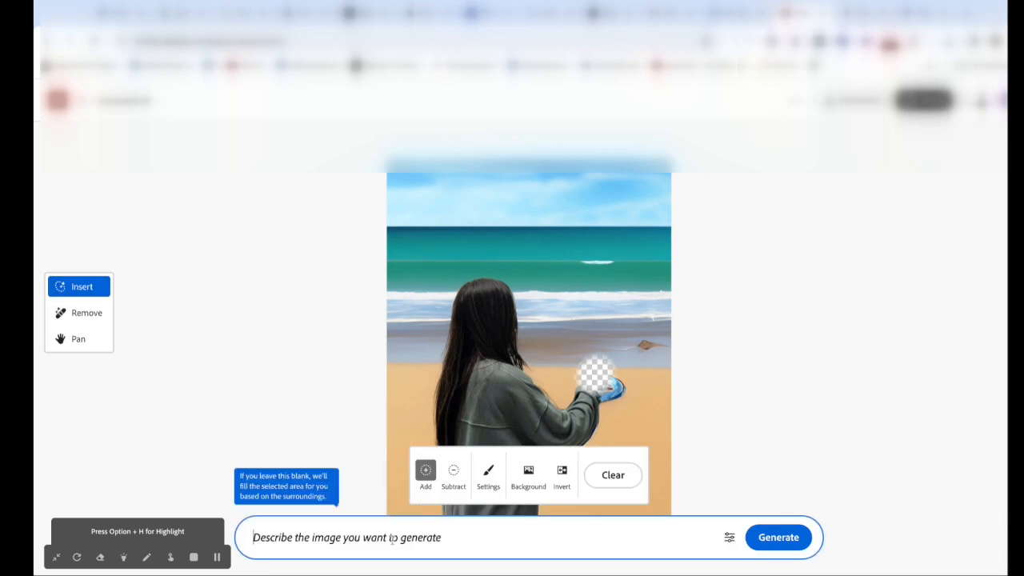
- Generate a fill with the prompt 'add hand back in the photo'
text(add hand ba)
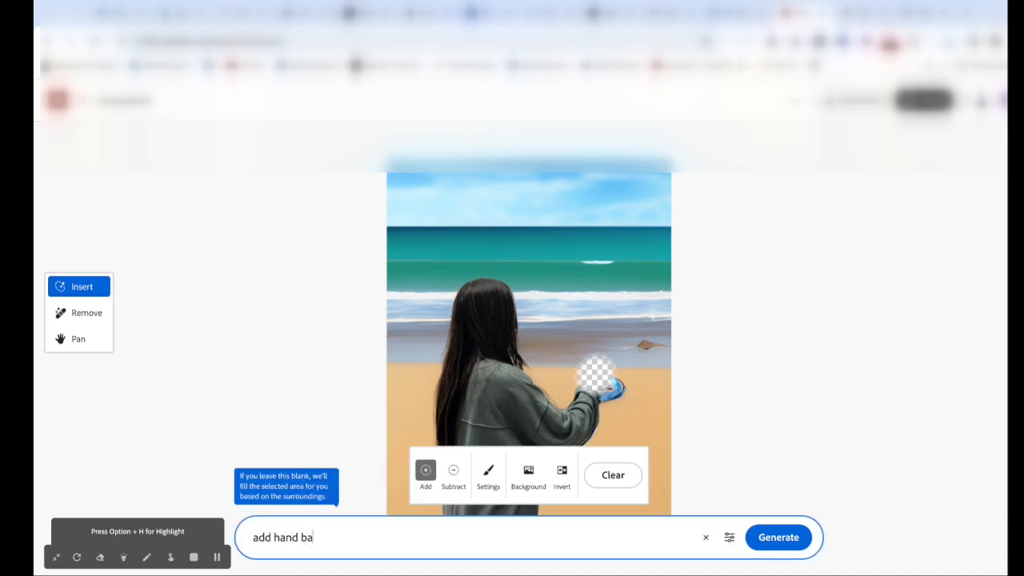
text(ck in the photo)
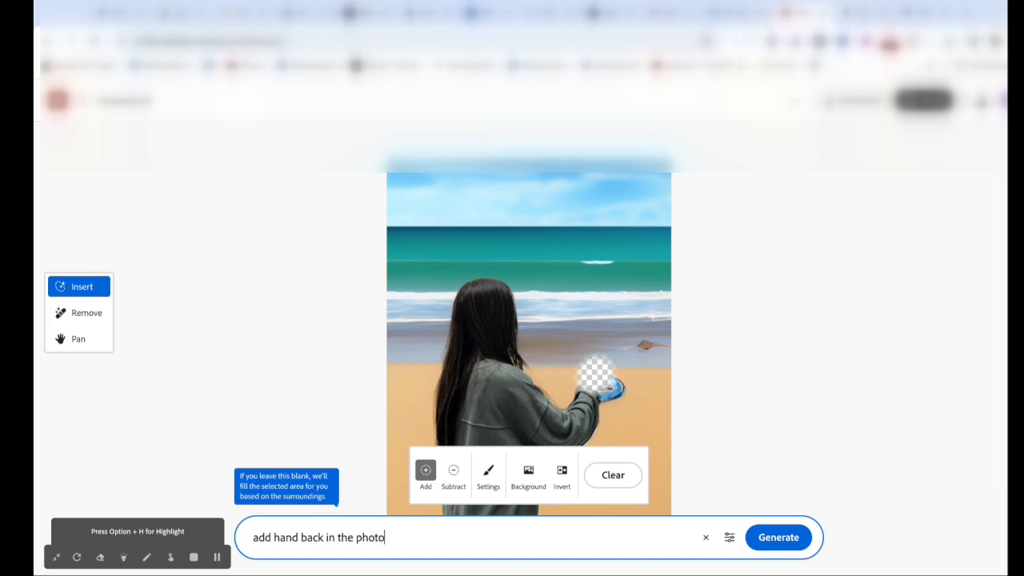
click(777, 537)
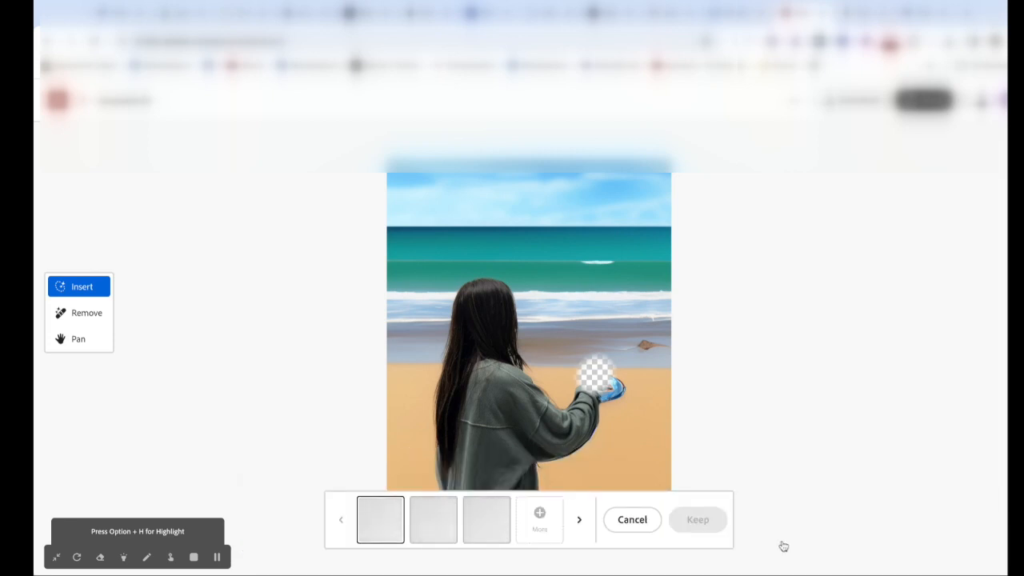